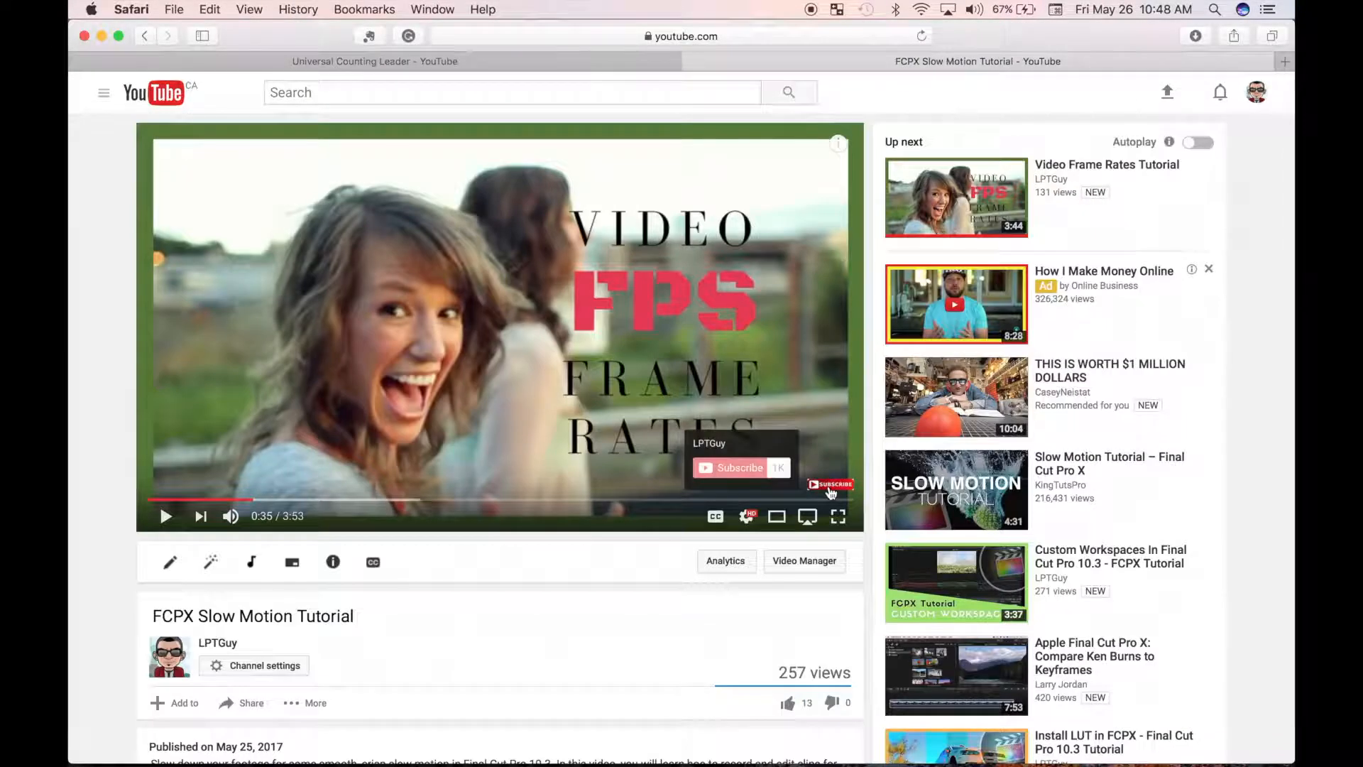
Select the Fashion - 1281 clip and show the Basics video effects collection
left_click(839, 737)
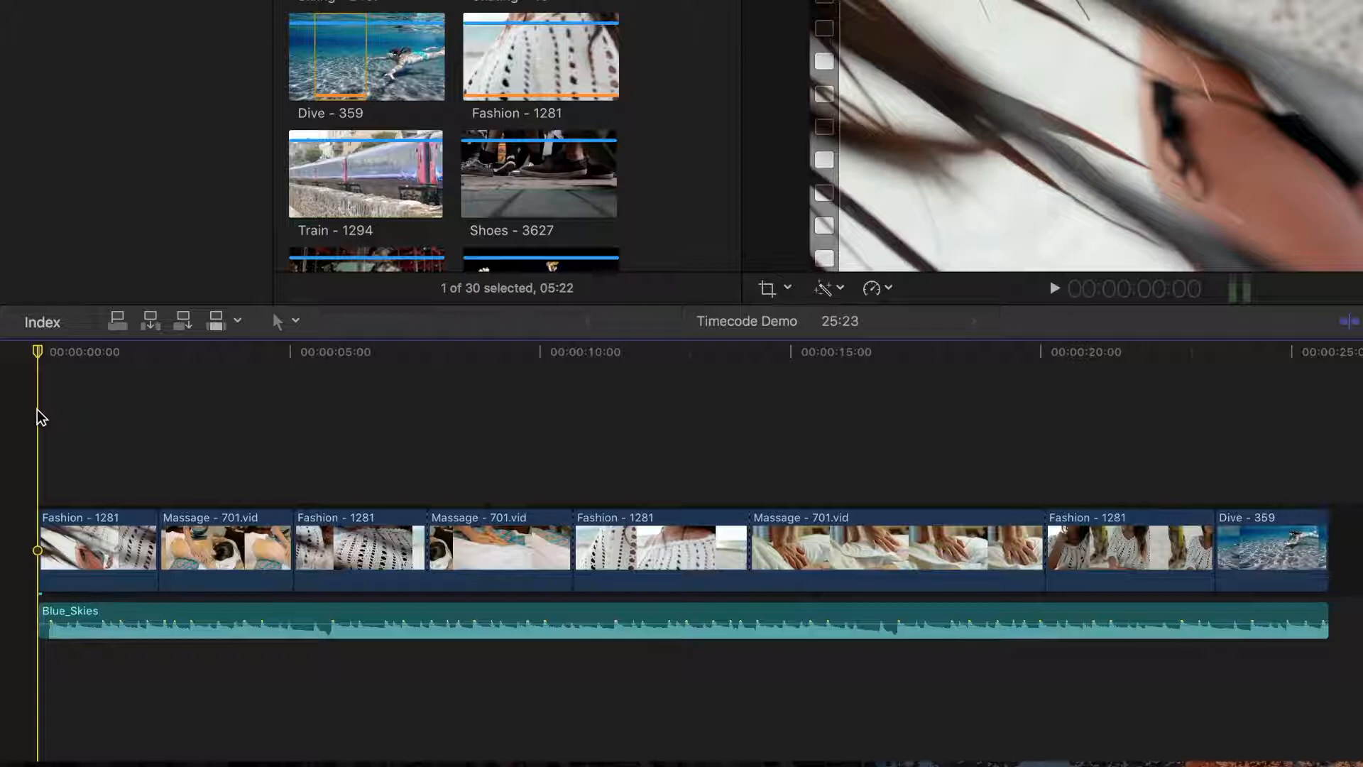
left_click(97, 553)
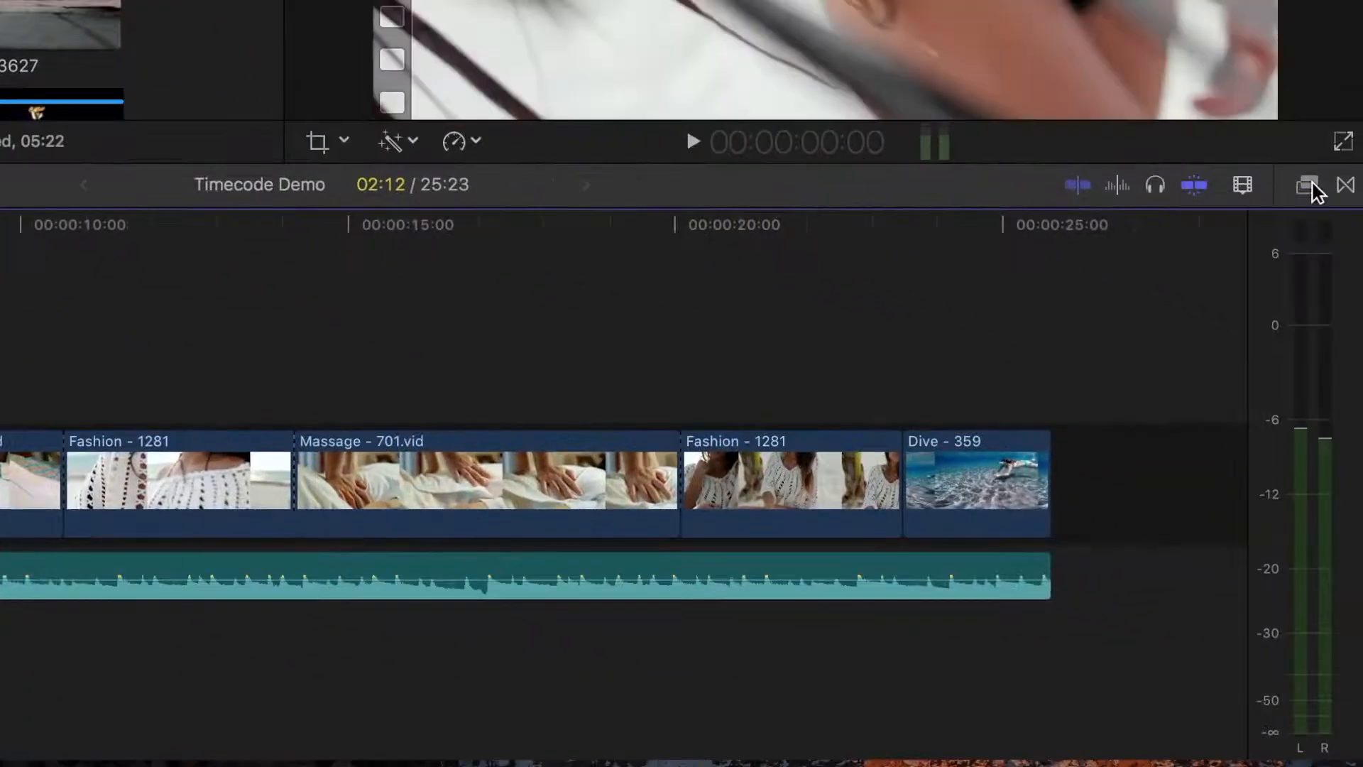
left_click(1308, 184)
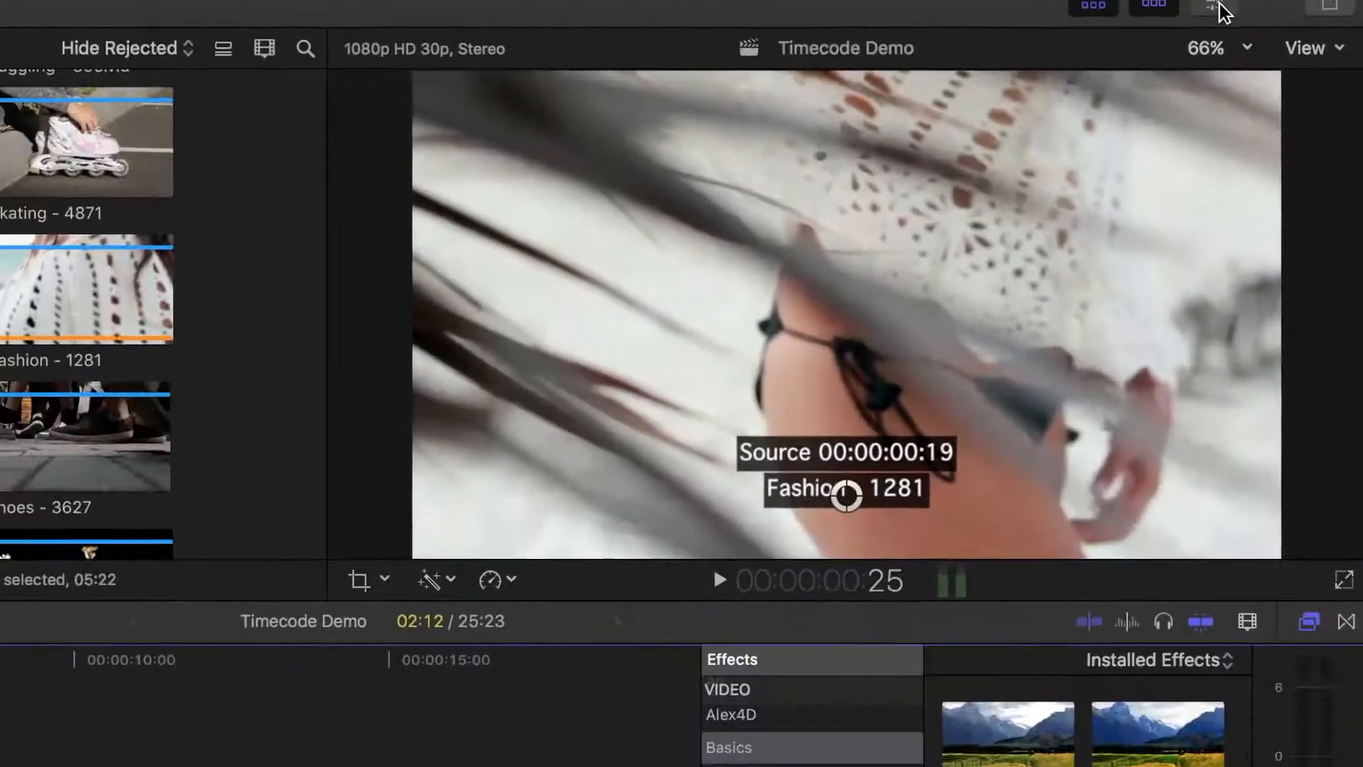
Set the Timecode effect's base to Source and turn off Show Name
left_click(1207, 7)
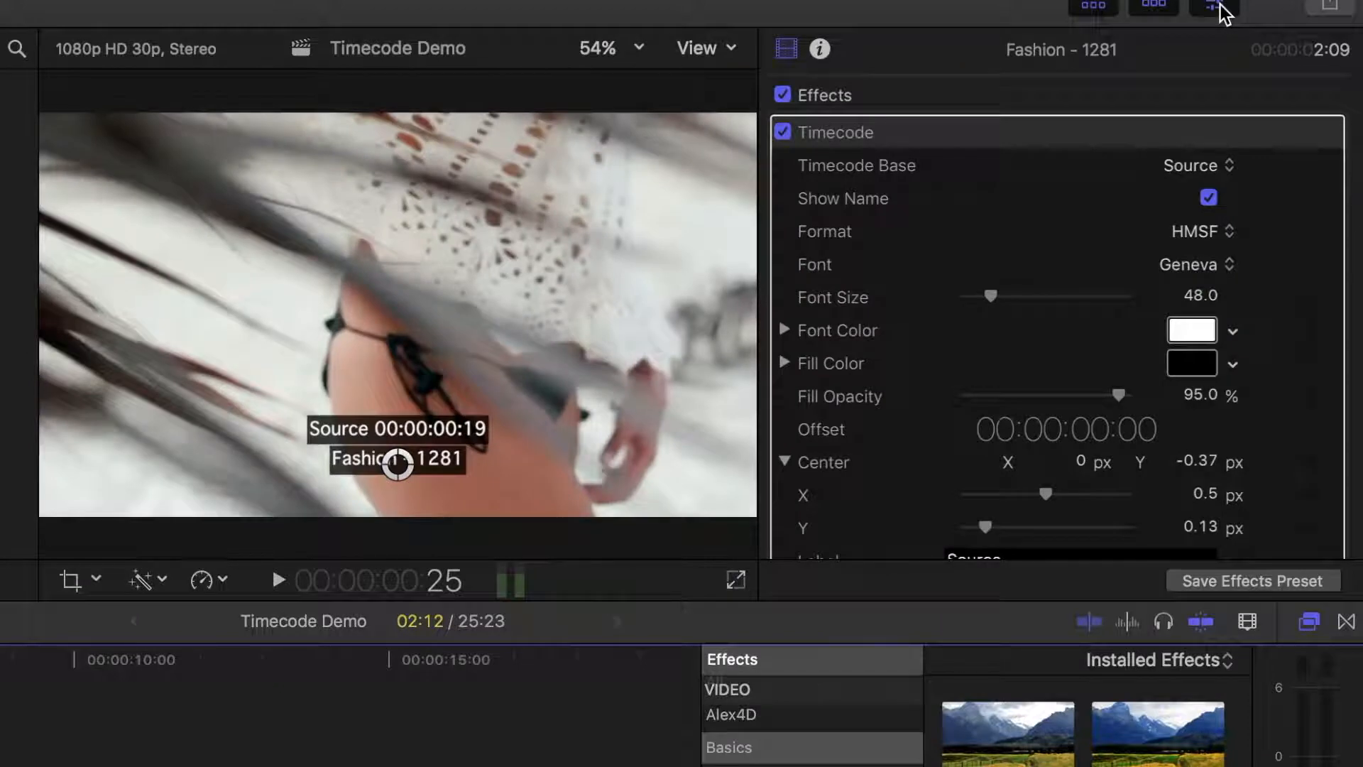
left_click(1190, 165)
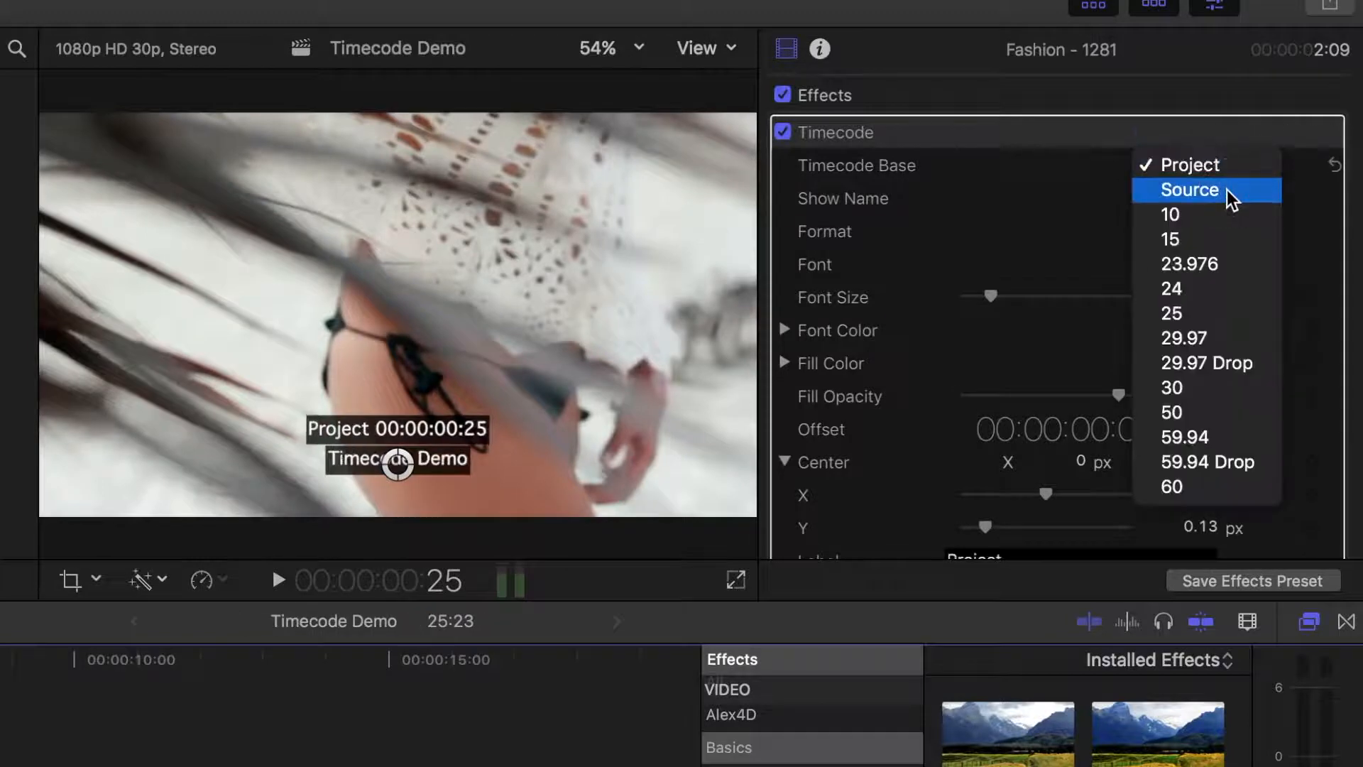
left_click(1188, 191)
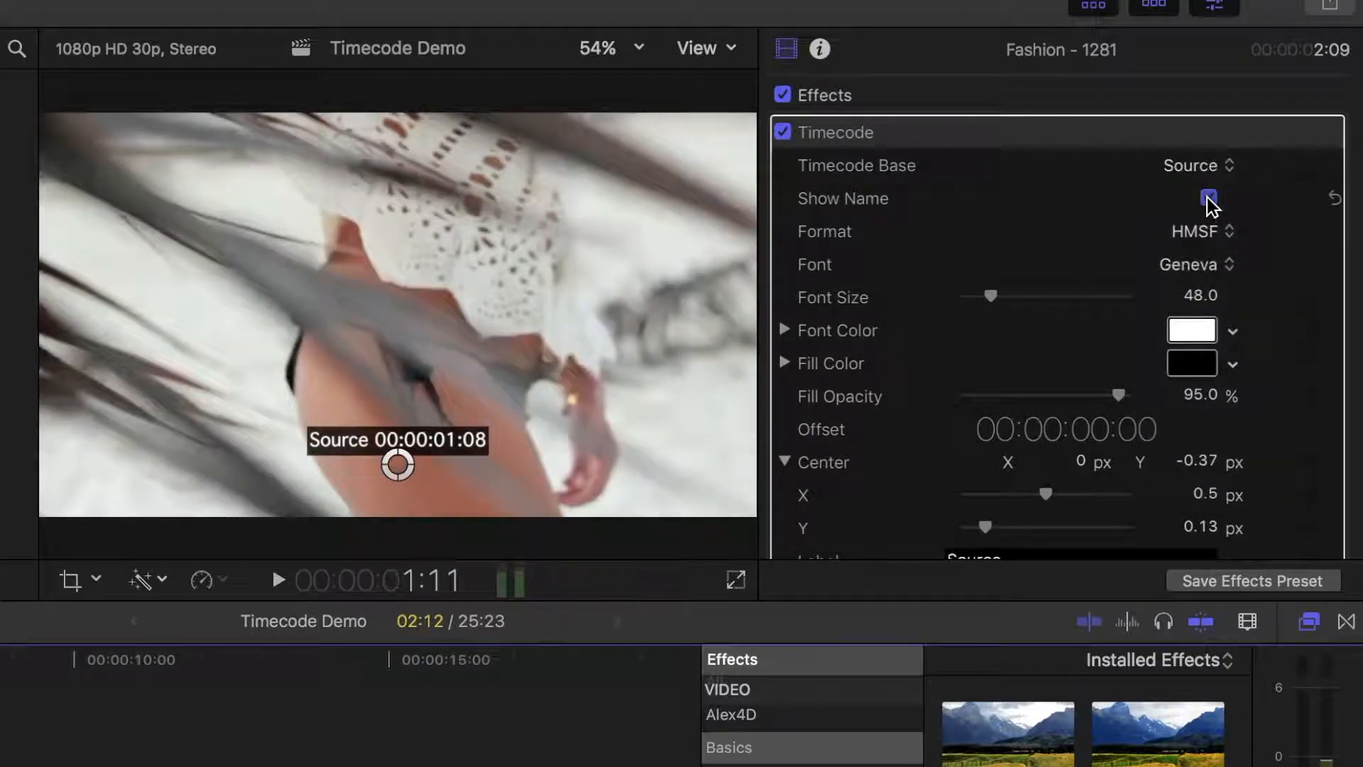
left_click(1206, 196)
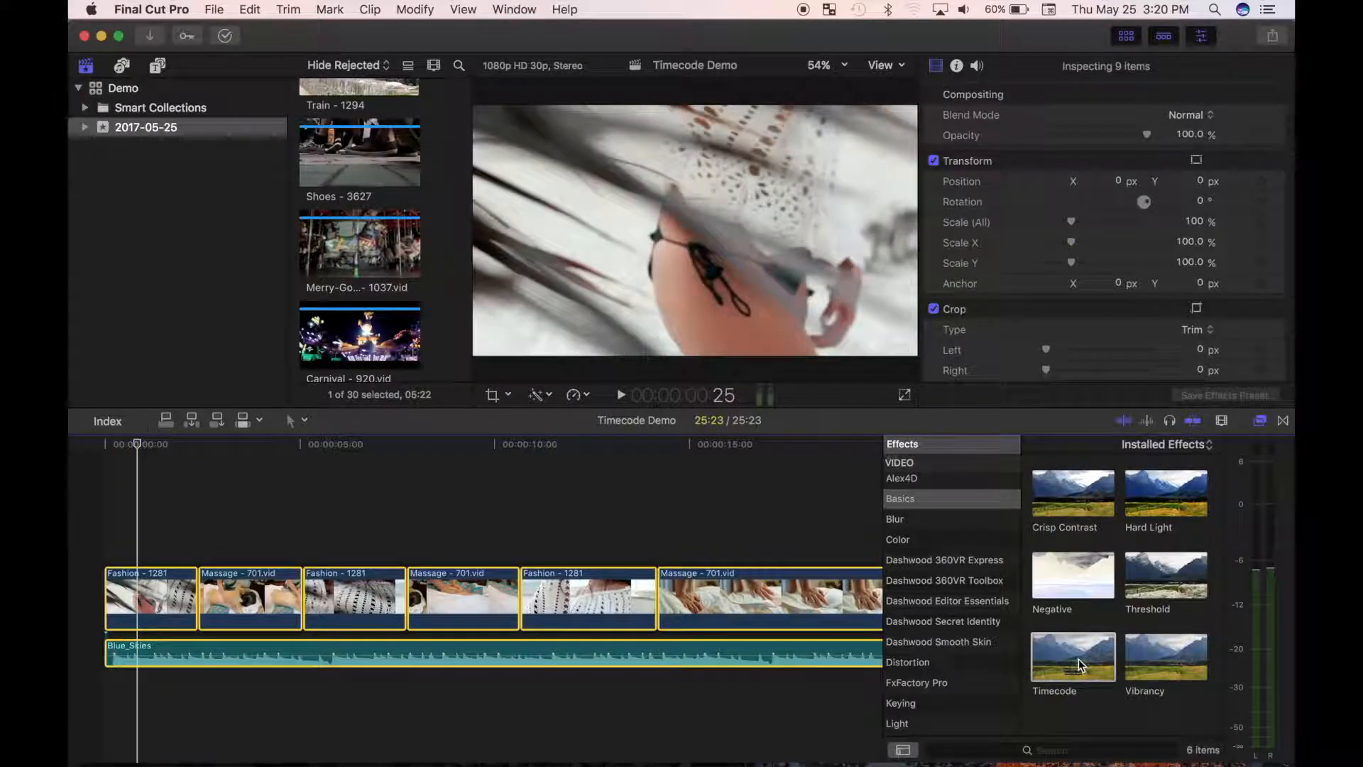
Apply the Timecode effect to all selected clips in the Timecode Demo timeline
double_click(1073, 656)
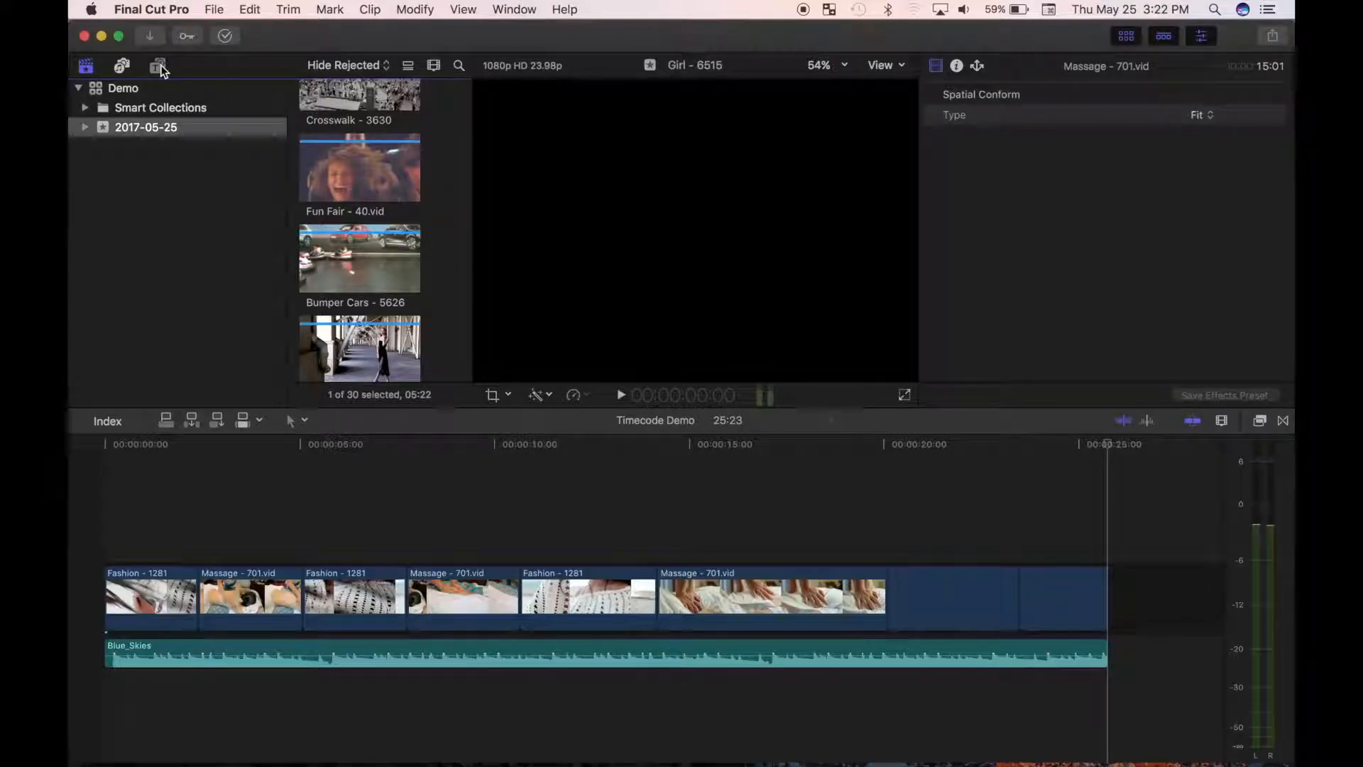
Show the Elements category under Generators in the Titles and Generators sidebar
left_click(159, 65)
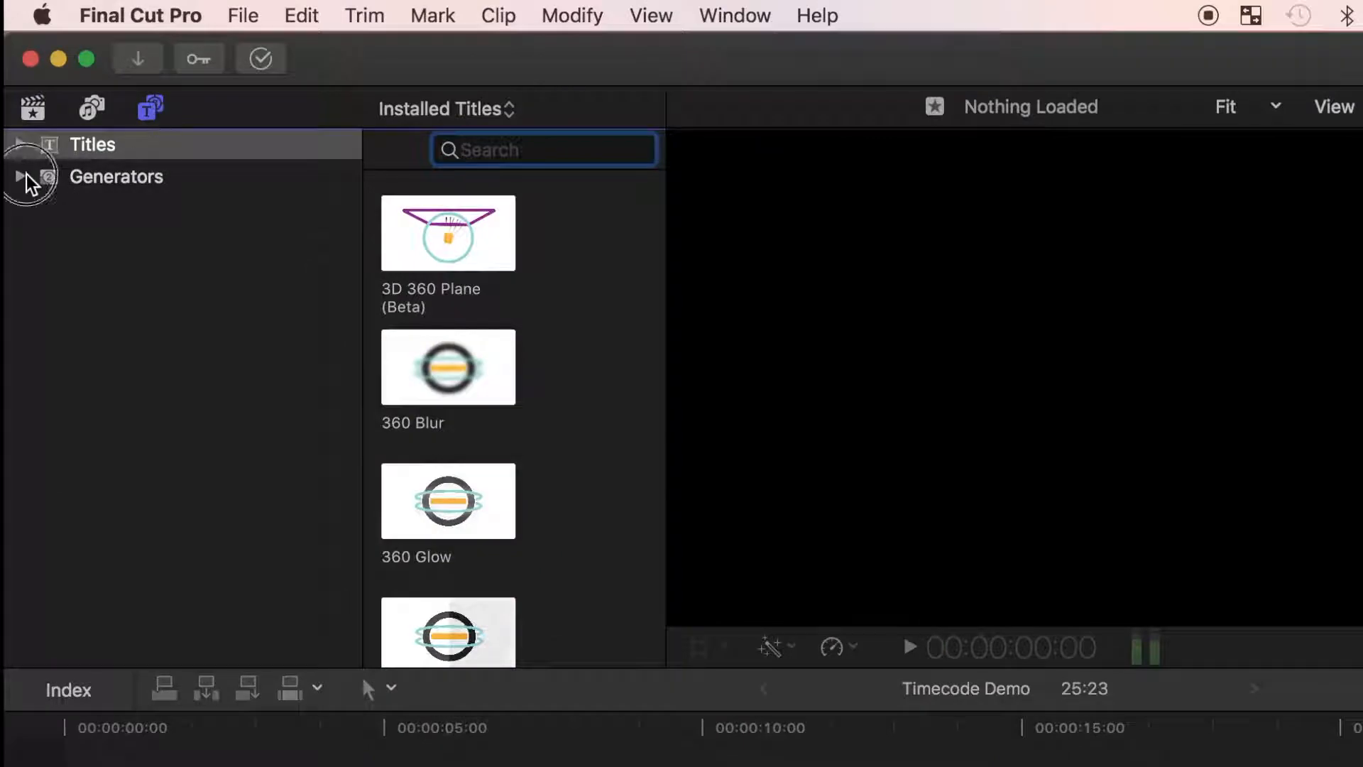
left_click(22, 176)
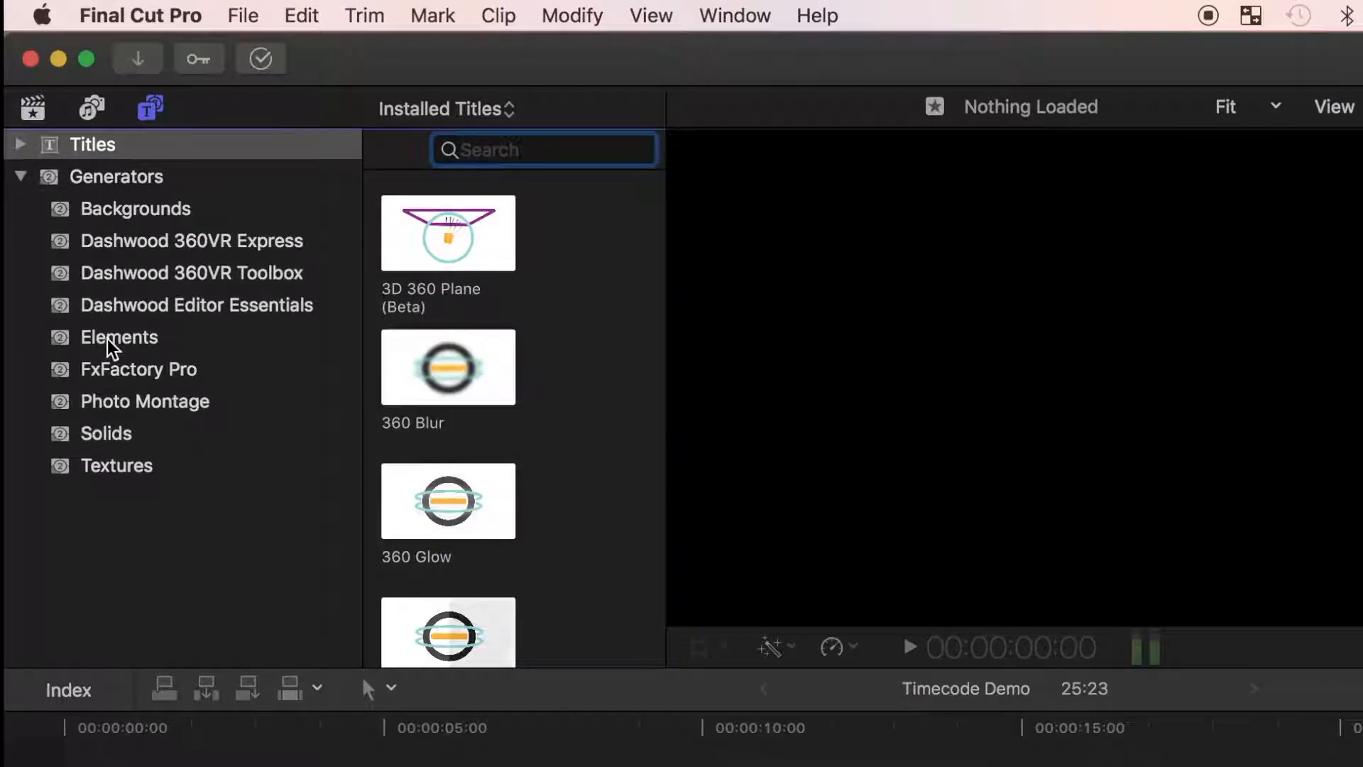
left_click(119, 338)
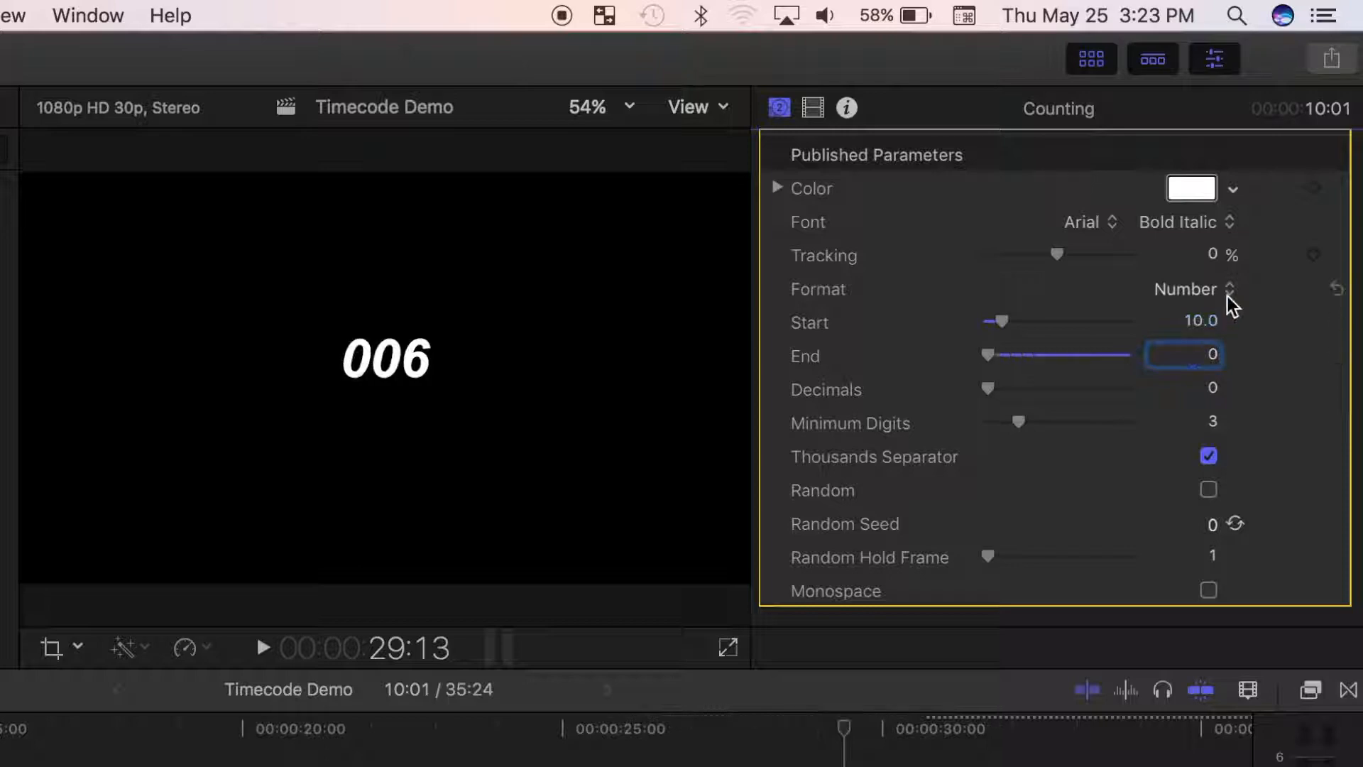
Bring up the Counting generator's number format choices for a 10-to-0 countdown
left_click(1186, 289)
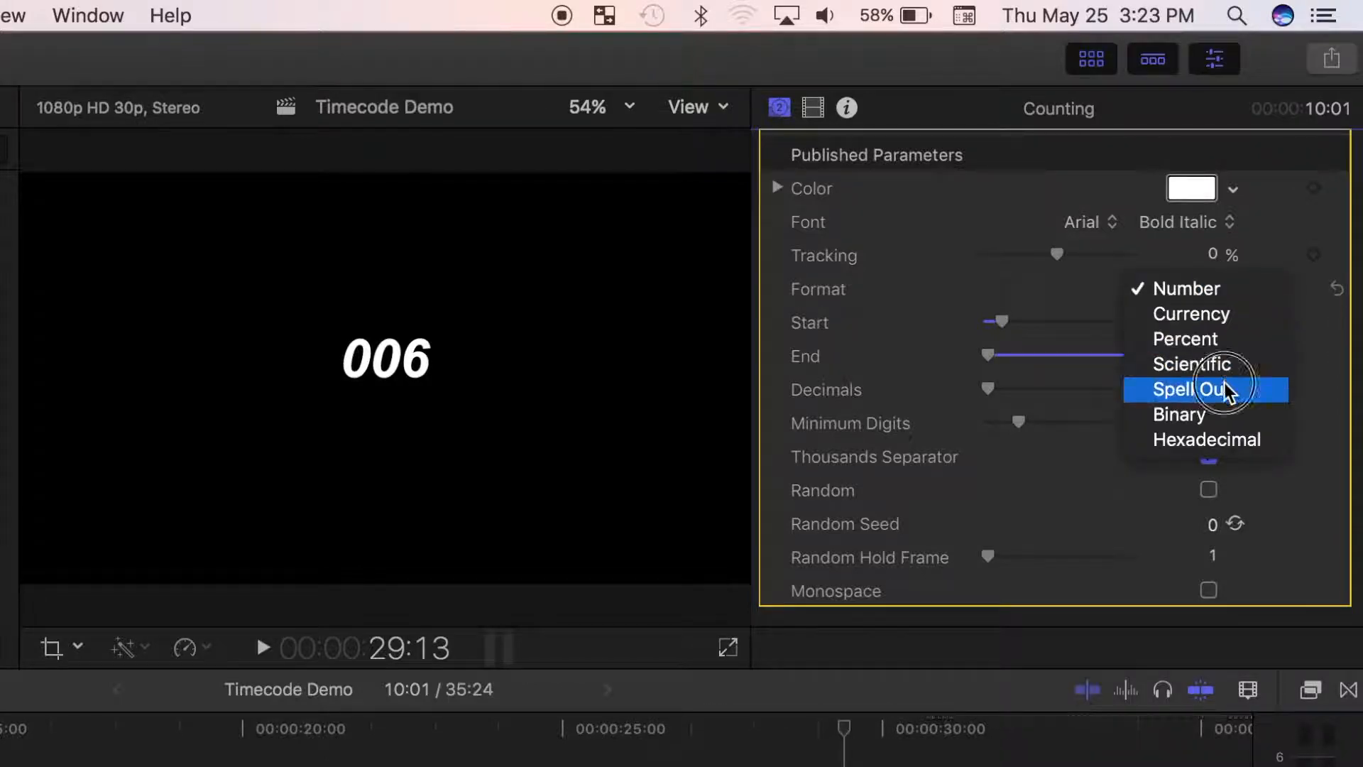